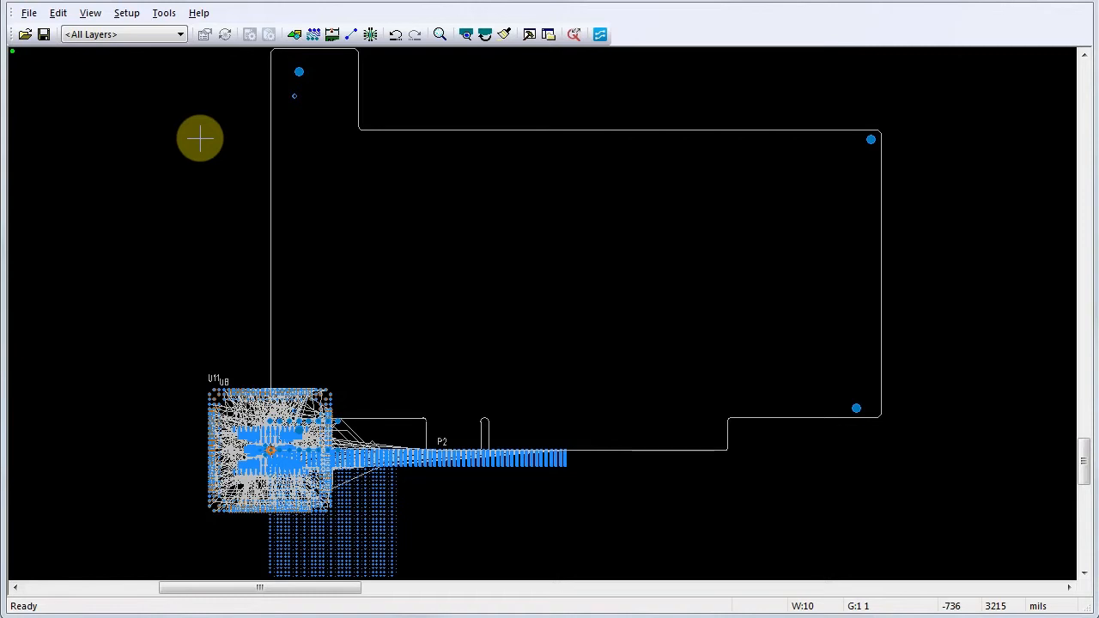
mouse_move(128, 56)
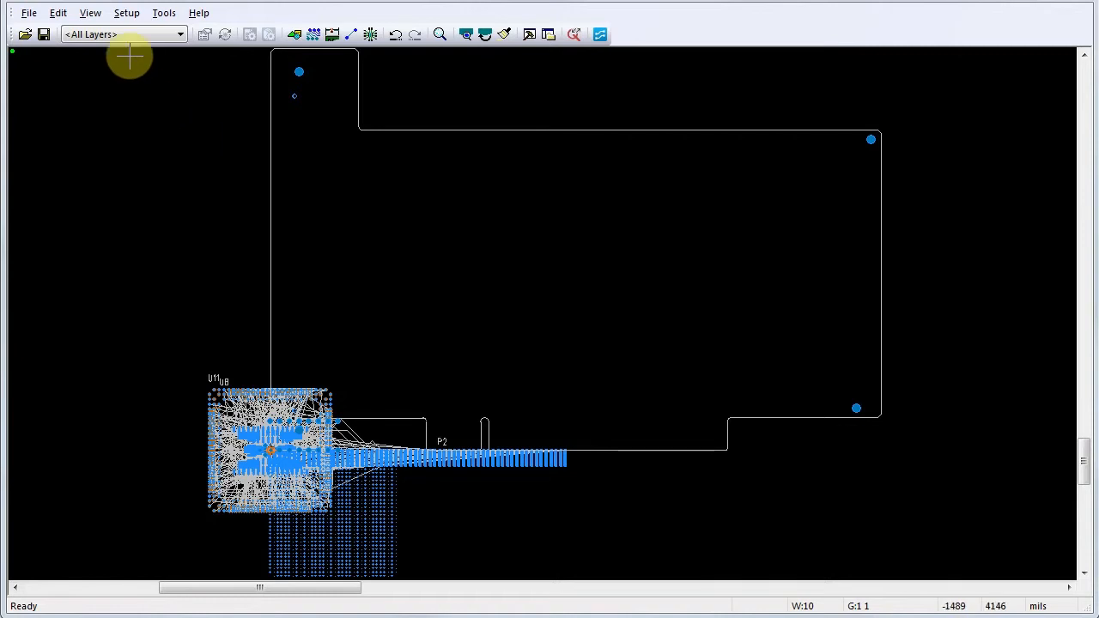
Open Setup > Design Rules and show the Default rule categories.
left_click(127, 12)
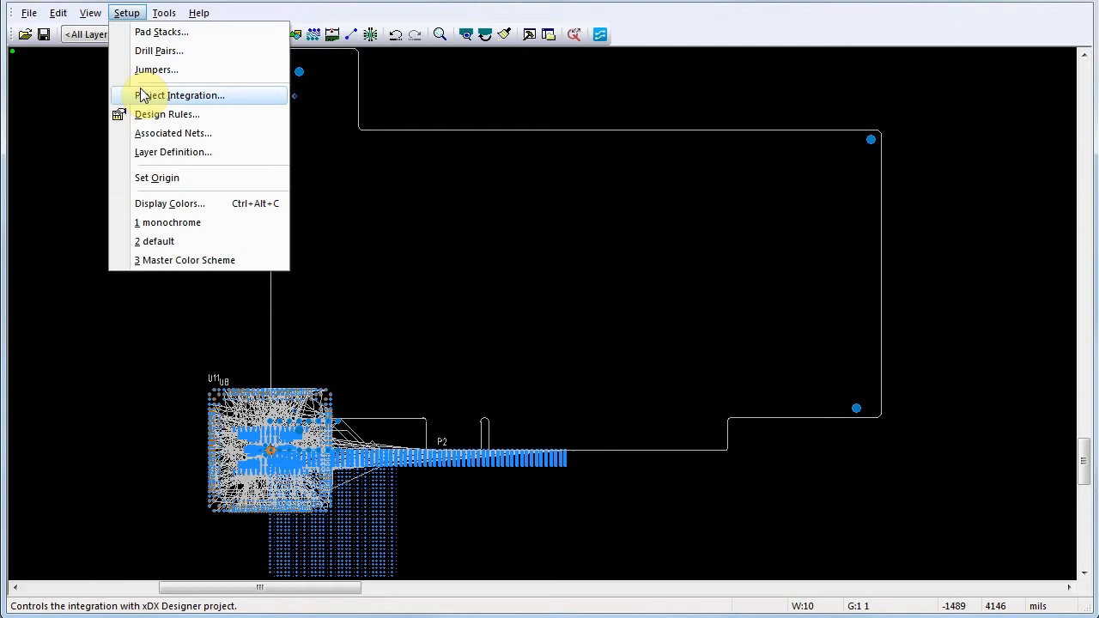
left_click(166, 114)
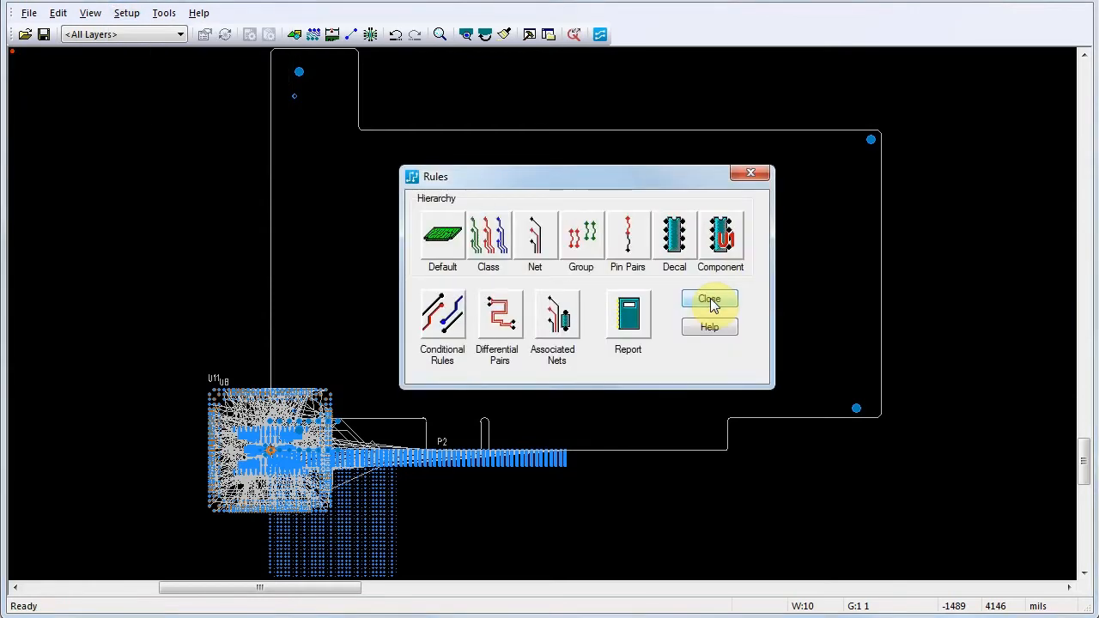
left_click(442, 236)
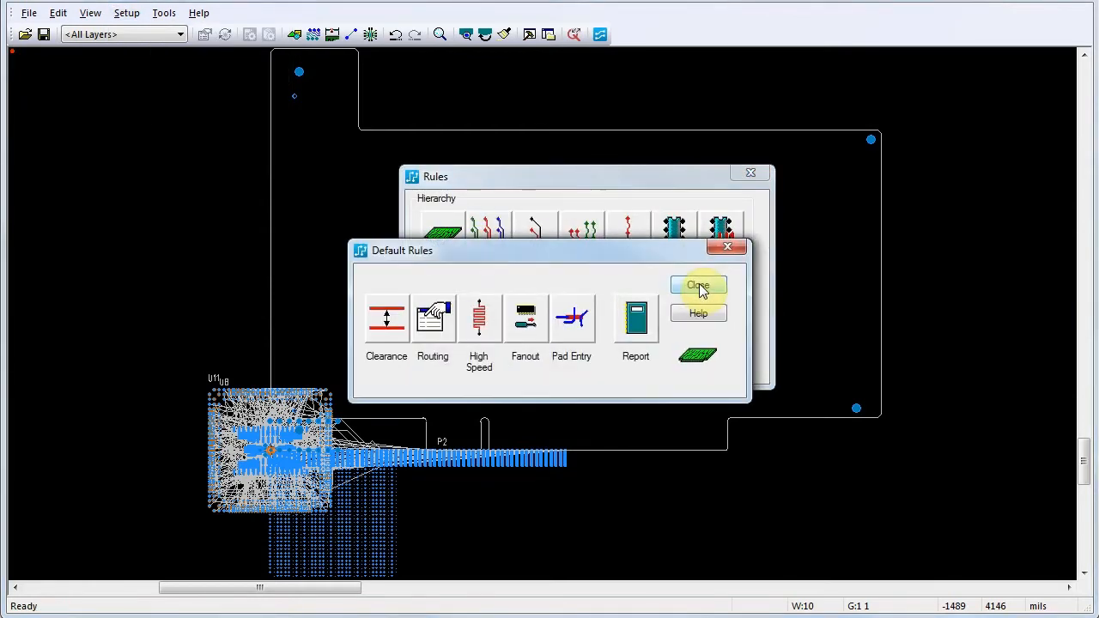
mouse_move(438, 258)
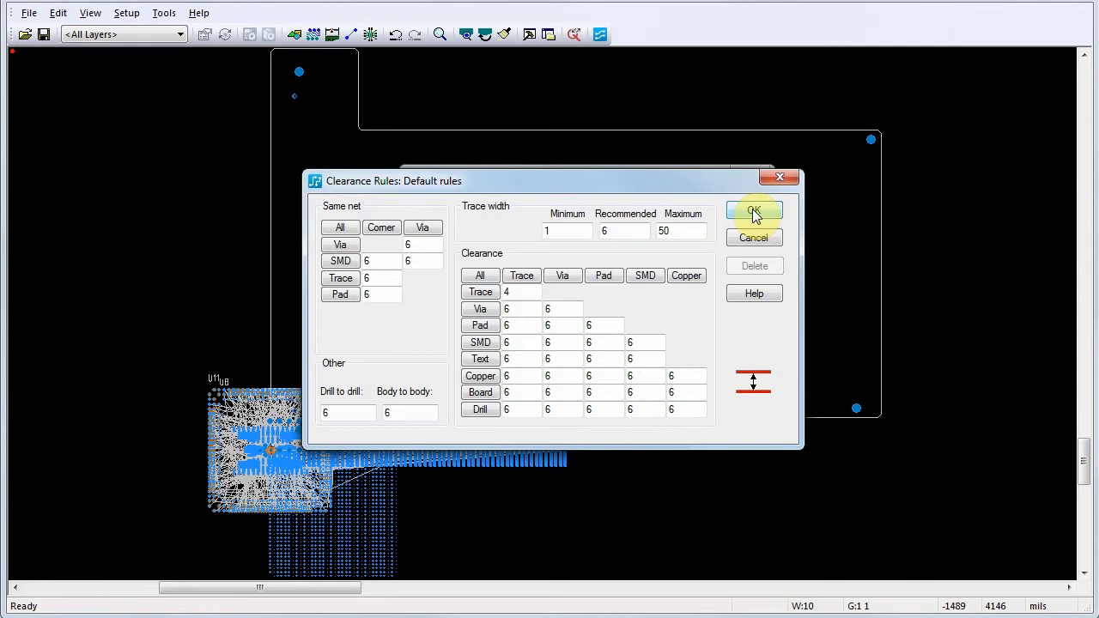
mouse_move(507, 249)
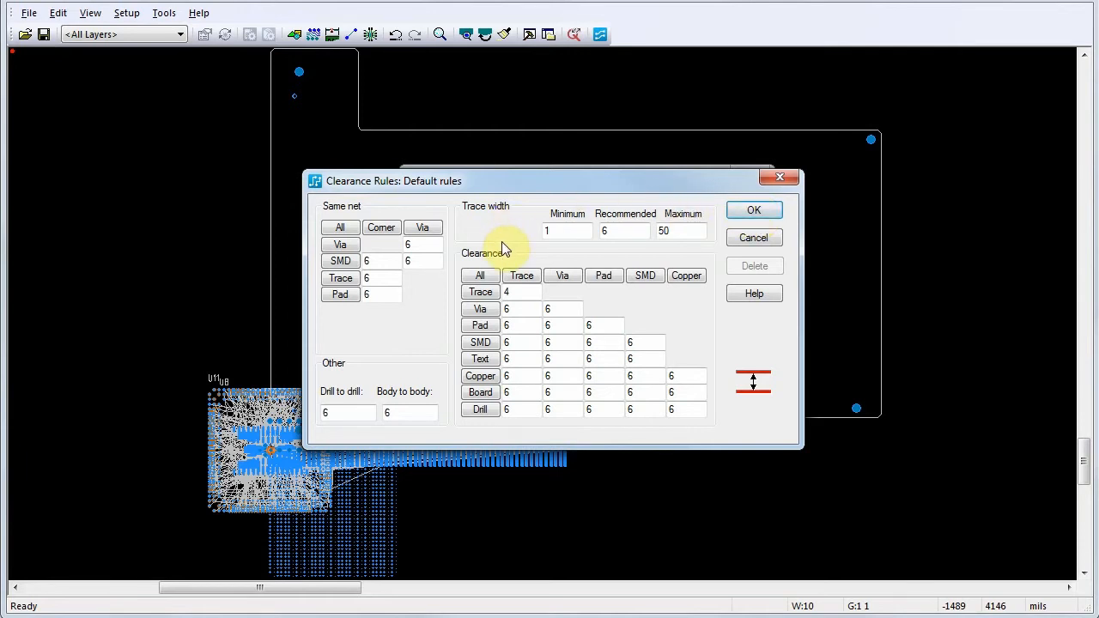
Bring up the single-value prompt for all default clearances.
left_click(506, 292)
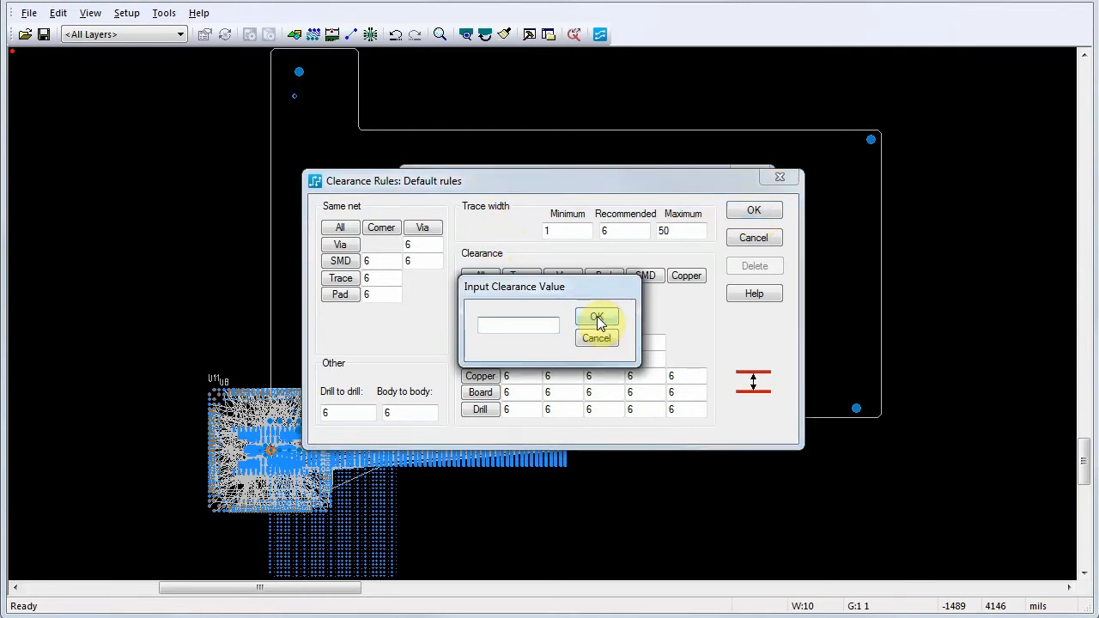
Apply a clearance of 6 to all default clearances.
type("6")
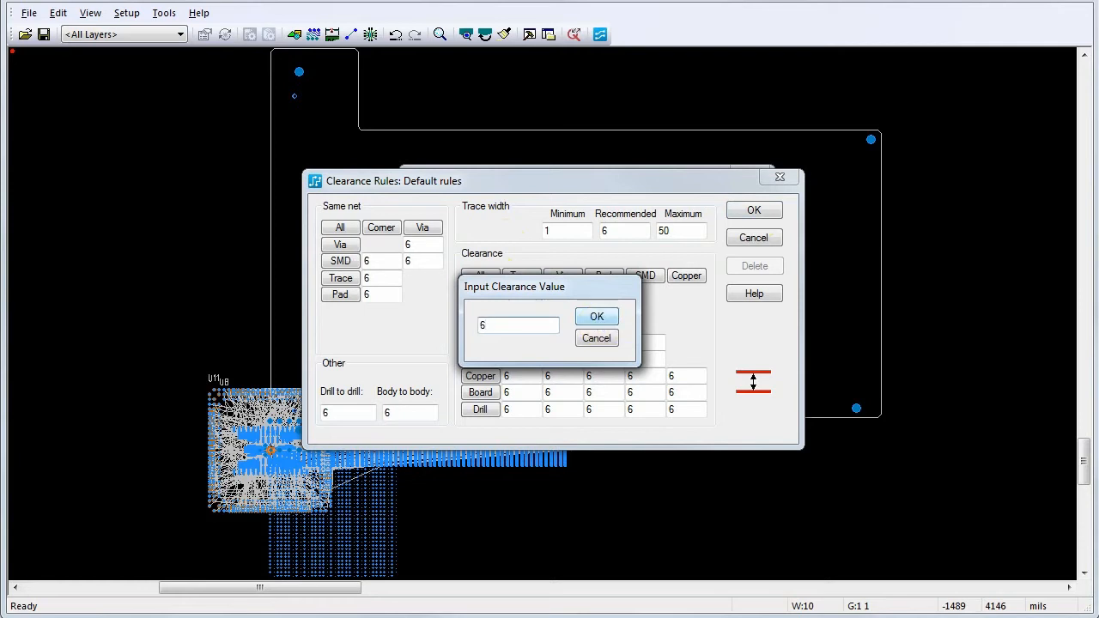
left_click(597, 316)
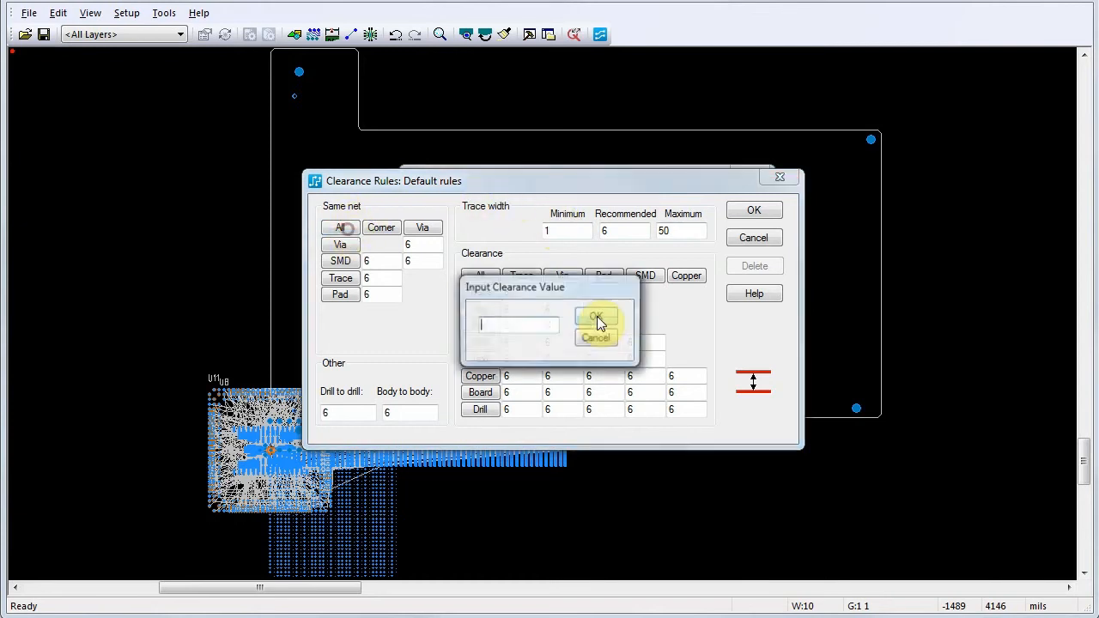
Set all same-net clearances to 1 and accept the Clearance Rules.
type("1")
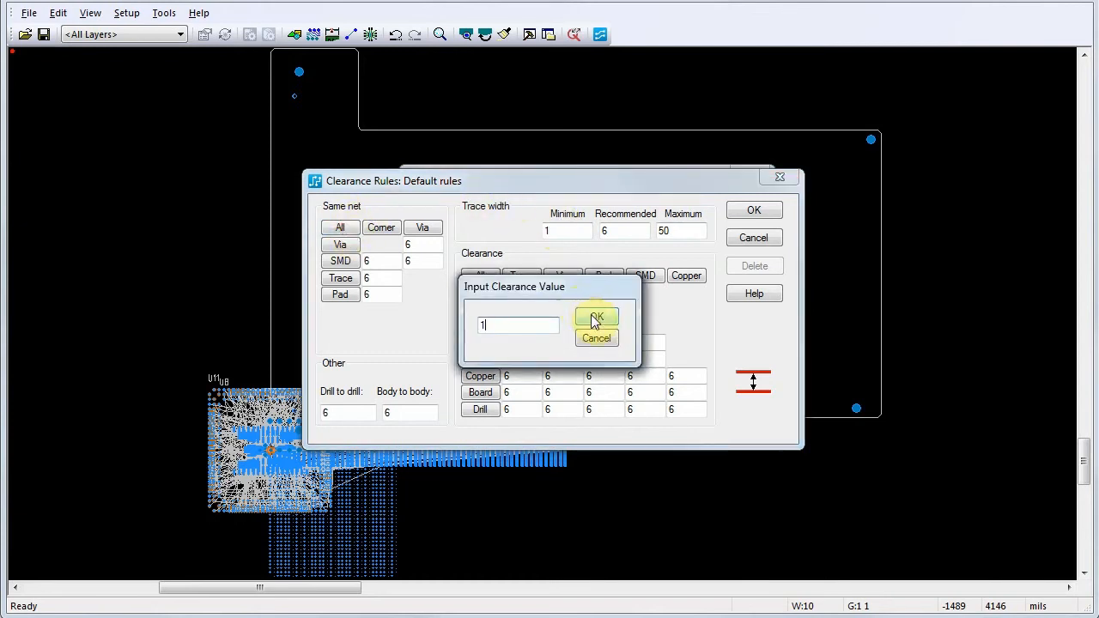
left_click(596, 318)
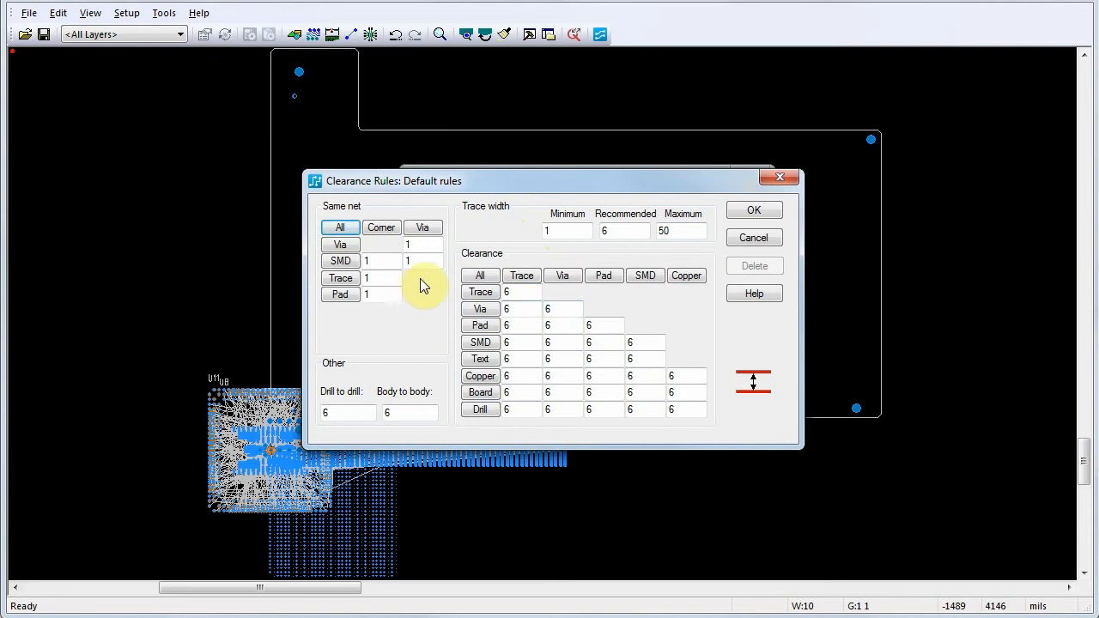
mouse_move(429, 284)
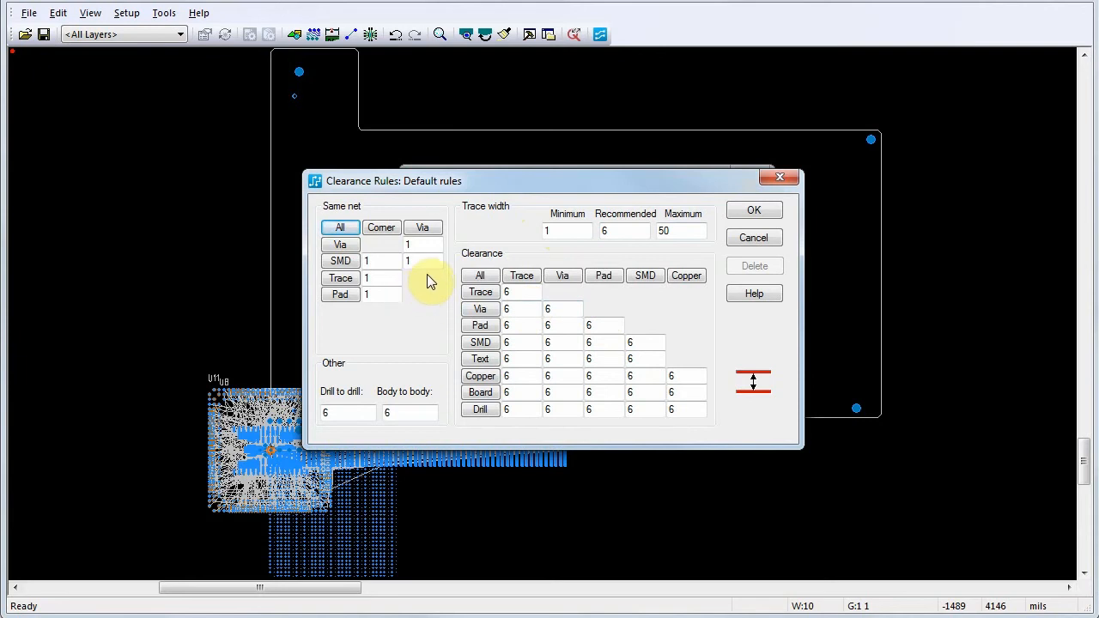
left_click(753, 209)
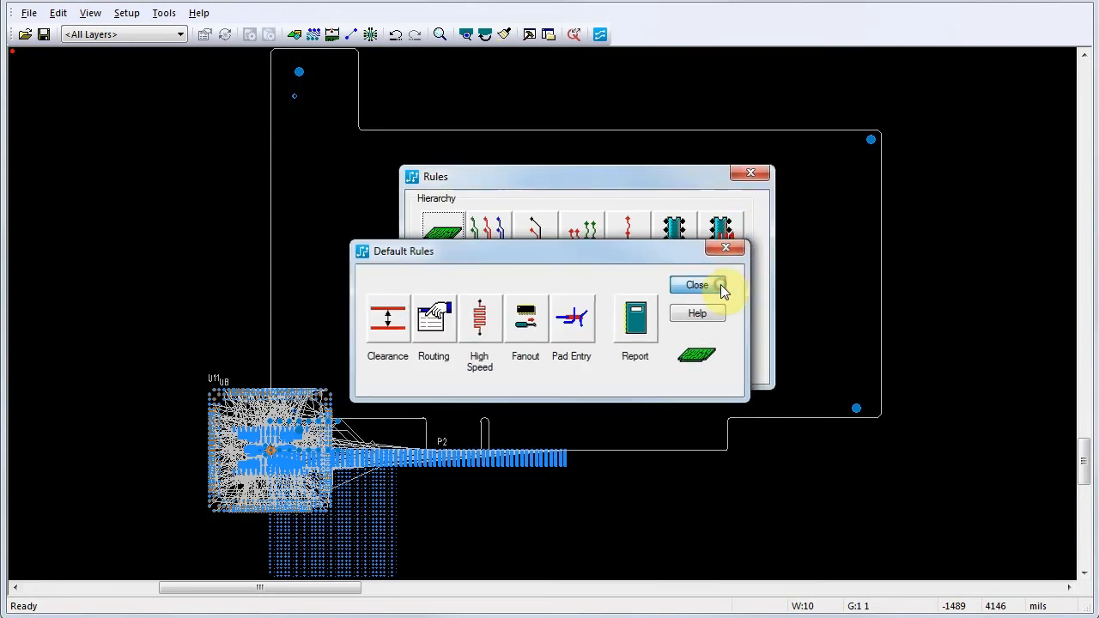
Close the Default Rules dialog to return to the Rules dialog.
left_click(697, 285)
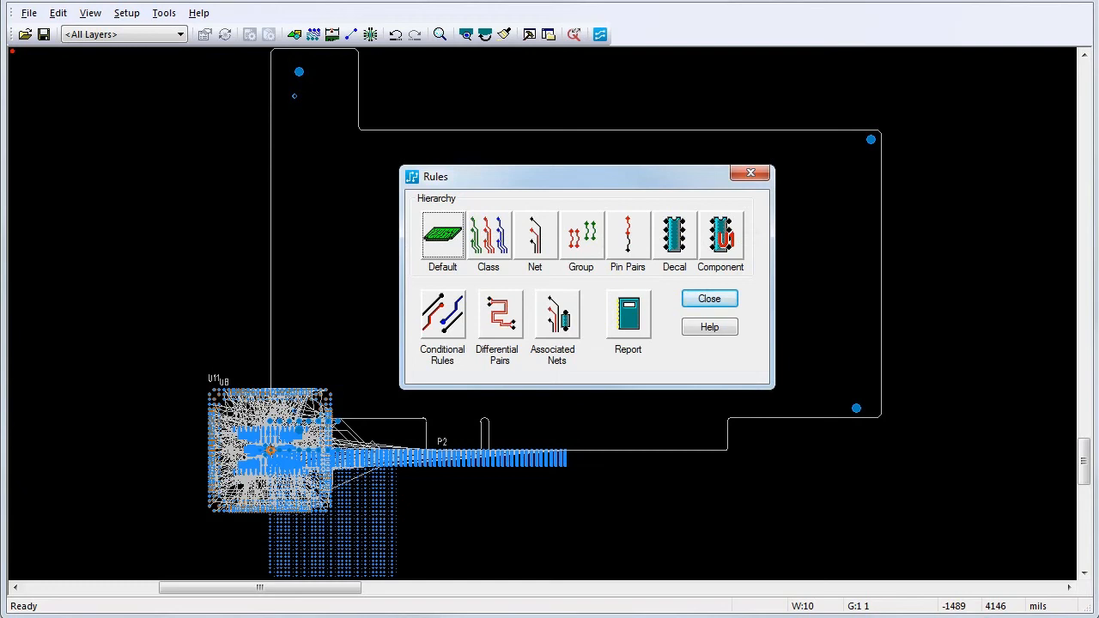